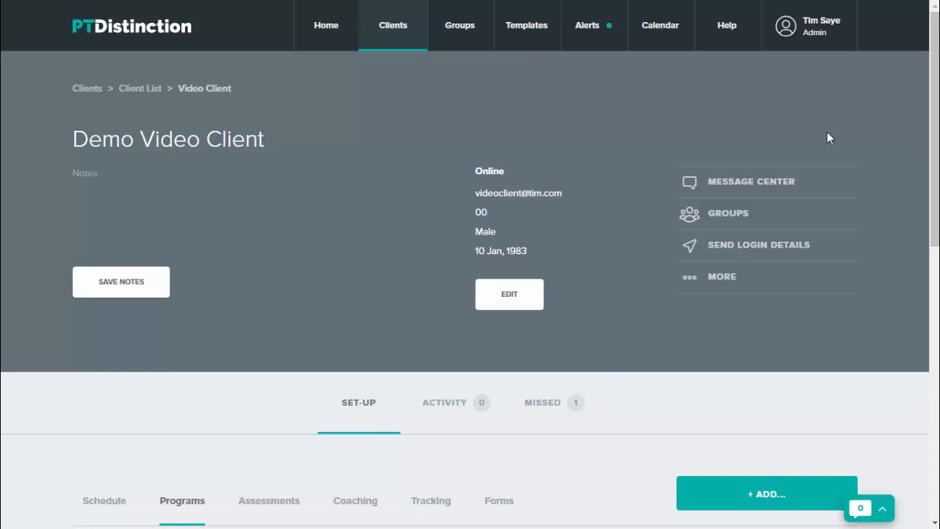
mouse_move(614, 112)
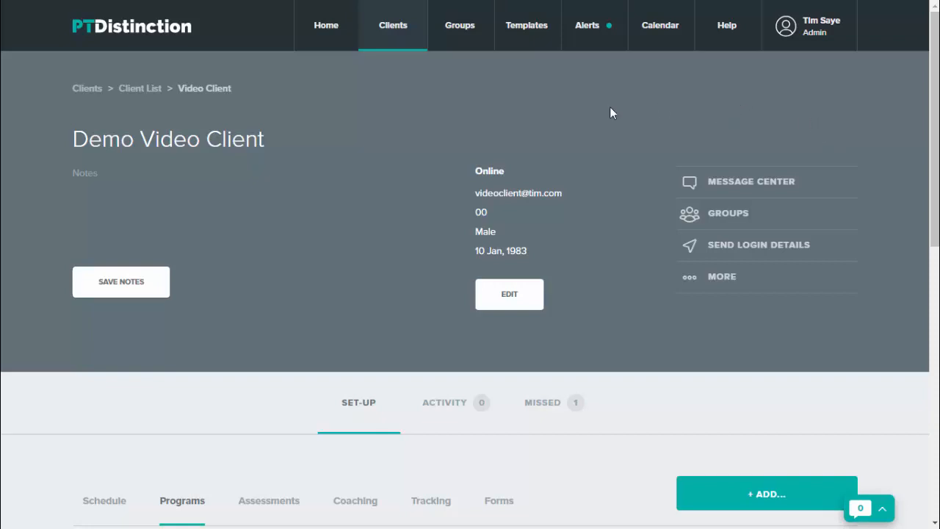
Go to Scheduling & Progressions for the client's Program 1 from its Choose Action menu.
scroll(down, 3)
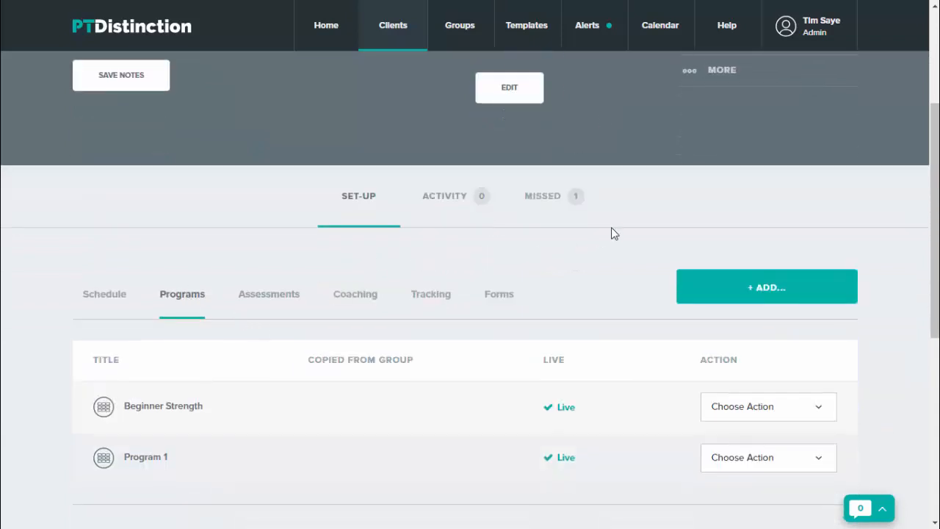
scroll(down, 3)
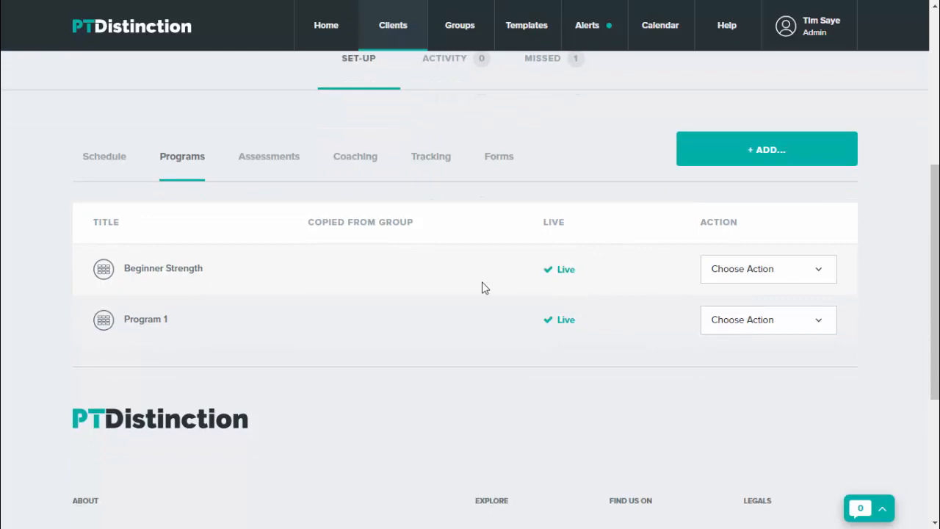
mouse_move(740, 350)
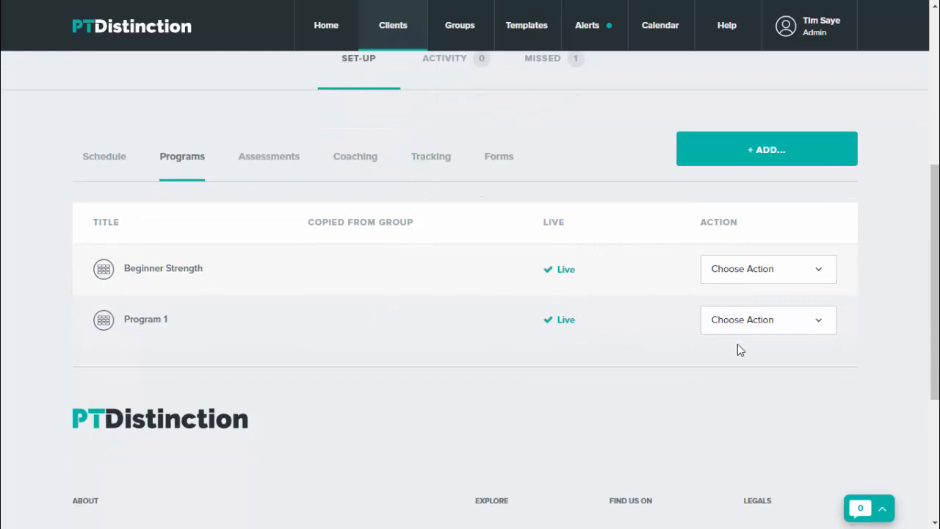
click(767, 320)
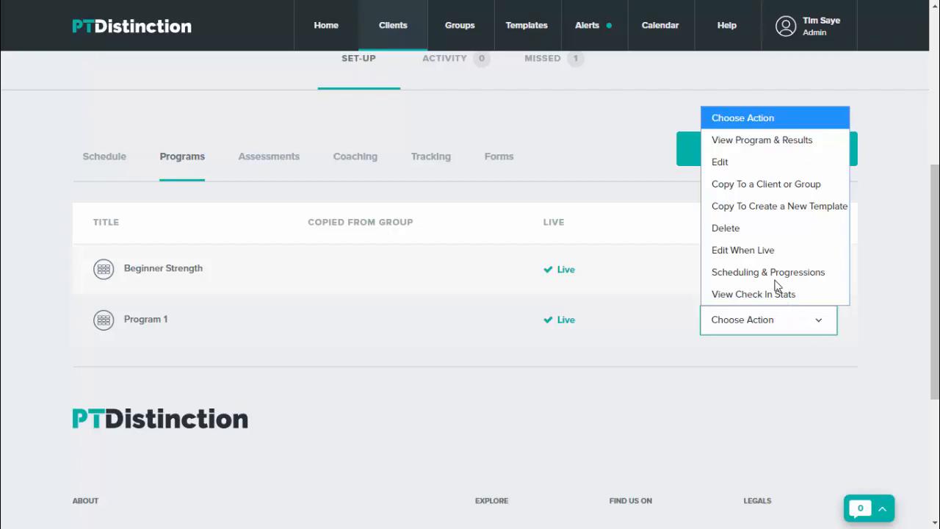
click(767, 272)
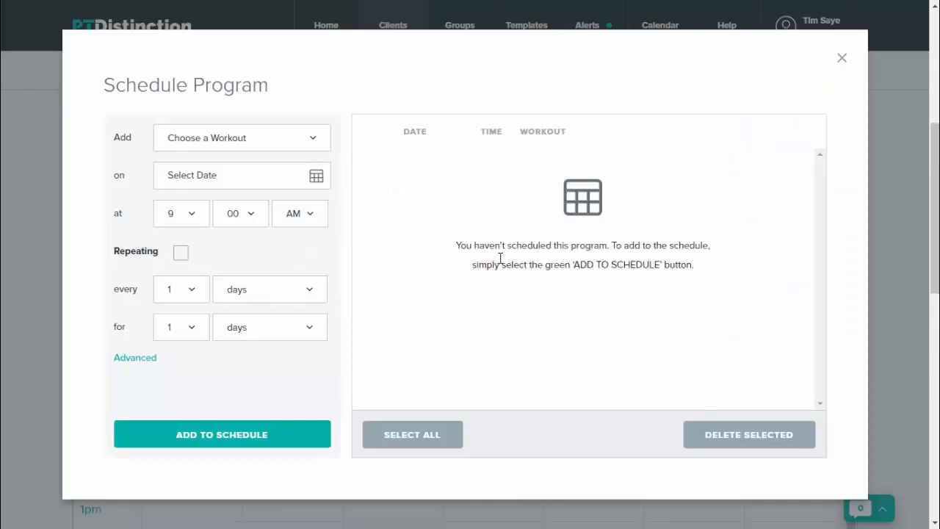
Choose the Monday workout to add, starting 14 Jan 2019 at 9:00 AM.
click(240, 138)
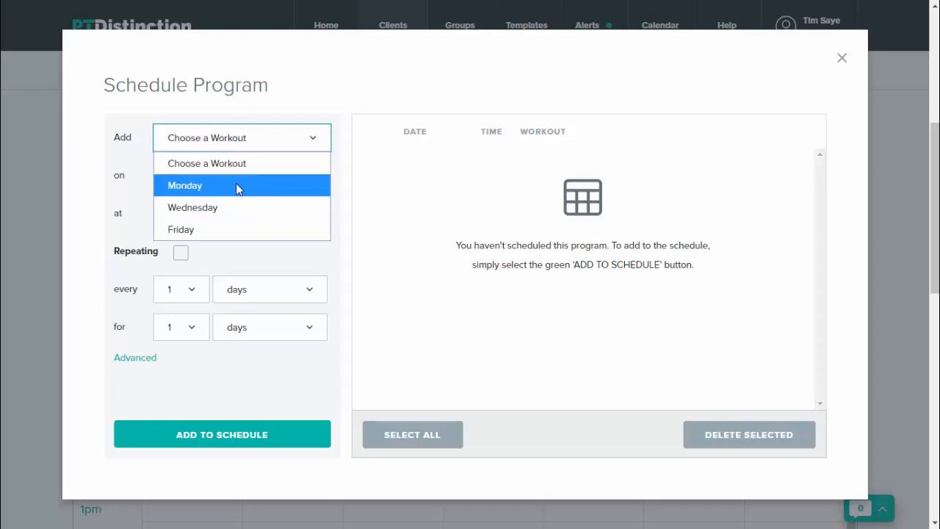
click(185, 185)
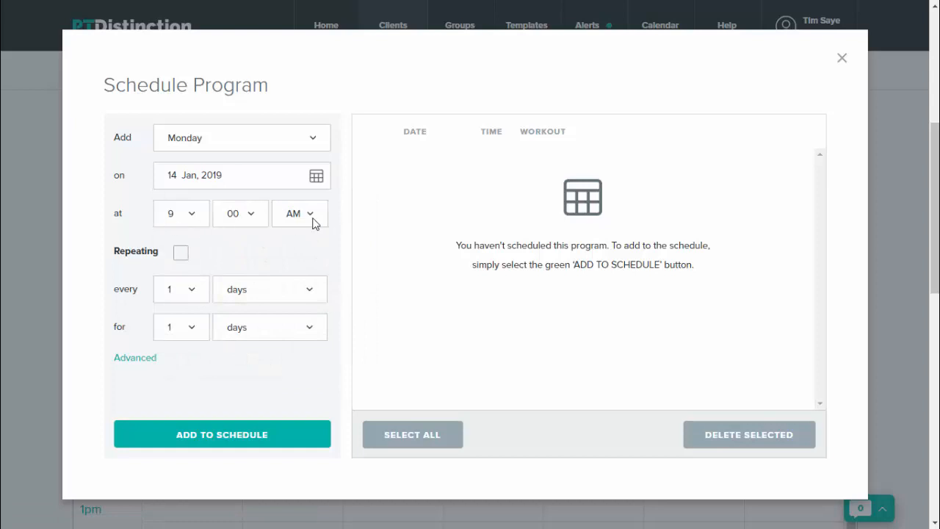
mouse_move(300, 230)
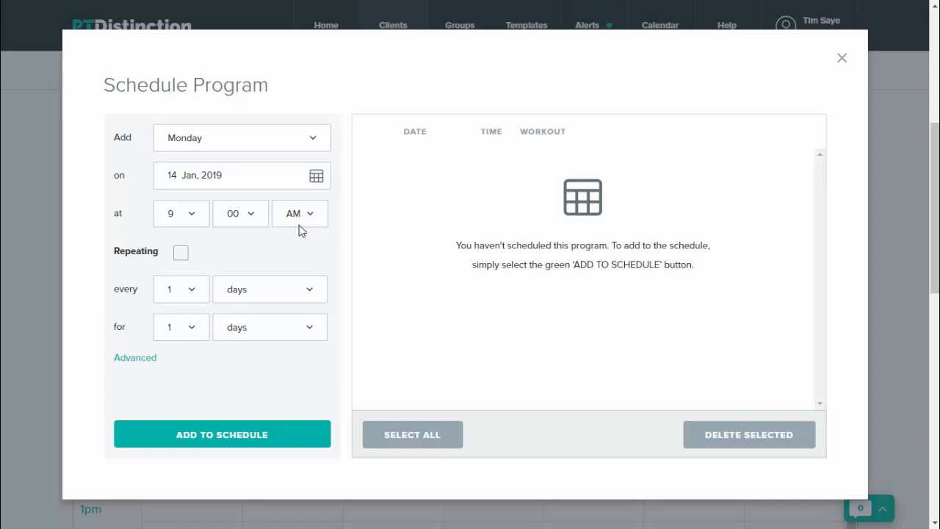
mouse_move(263, 279)
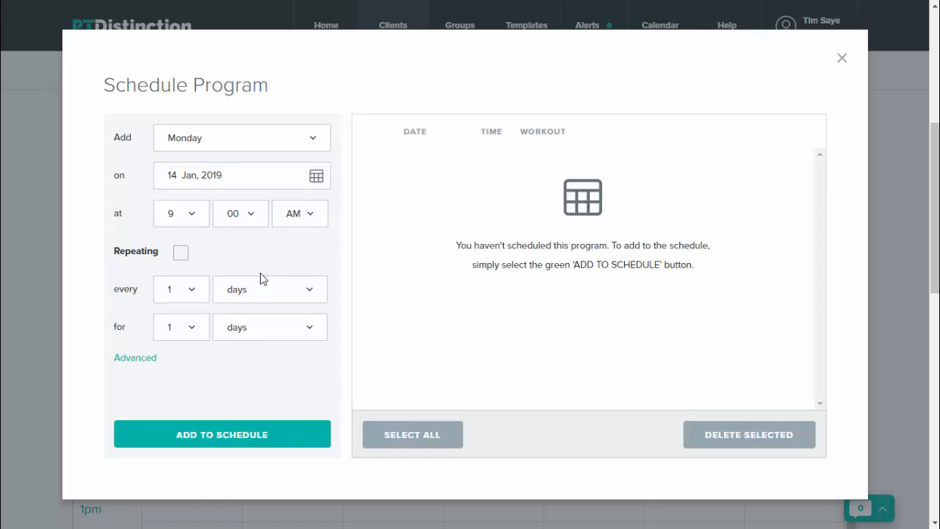
Make the Monday workout repeat every 1 week for 4 weeks and add it to the schedule.
click(181, 253)
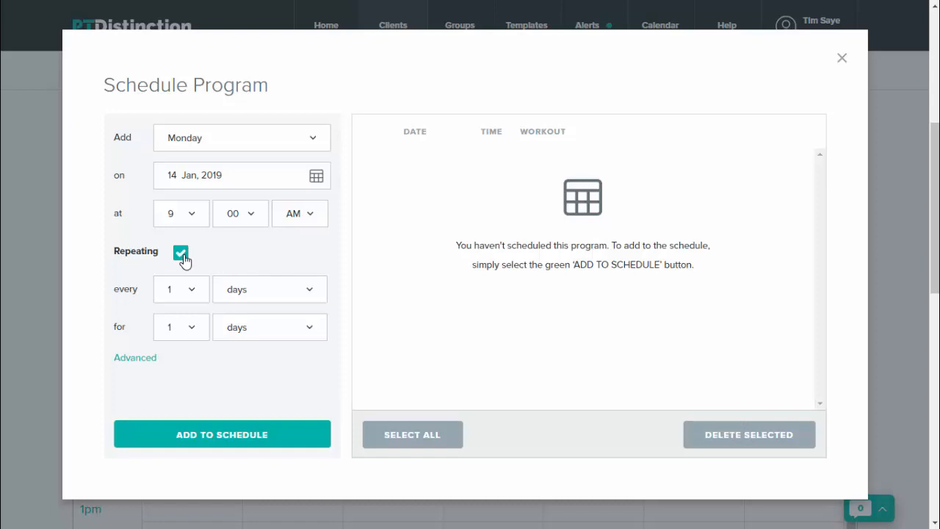
mouse_move(276, 297)
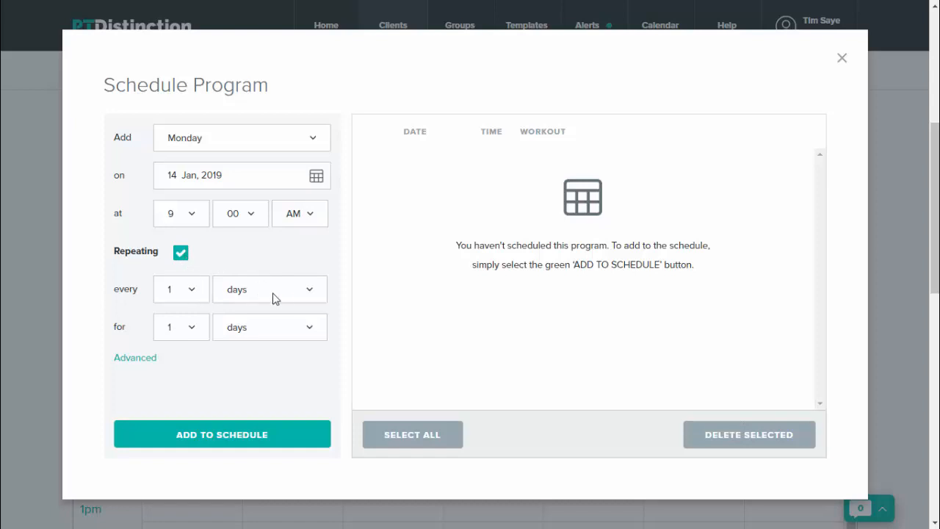
click(270, 288)
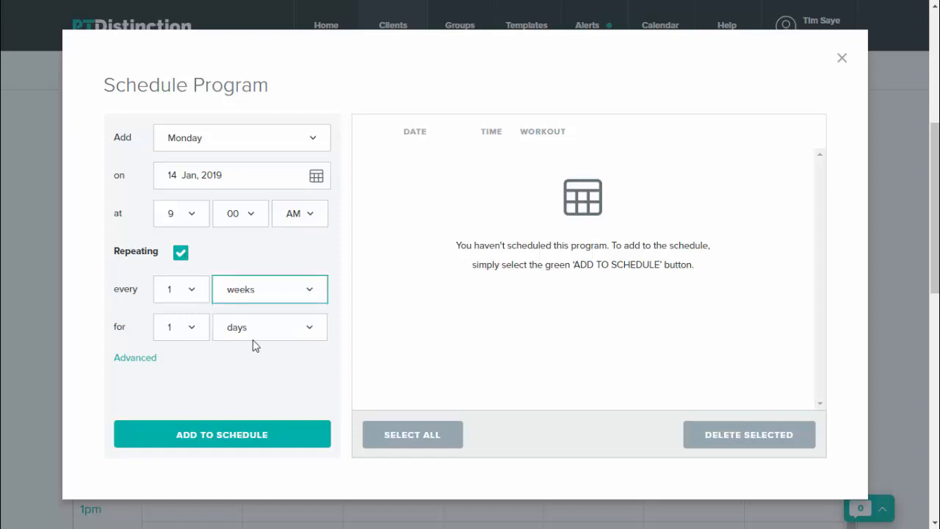
click(180, 326)
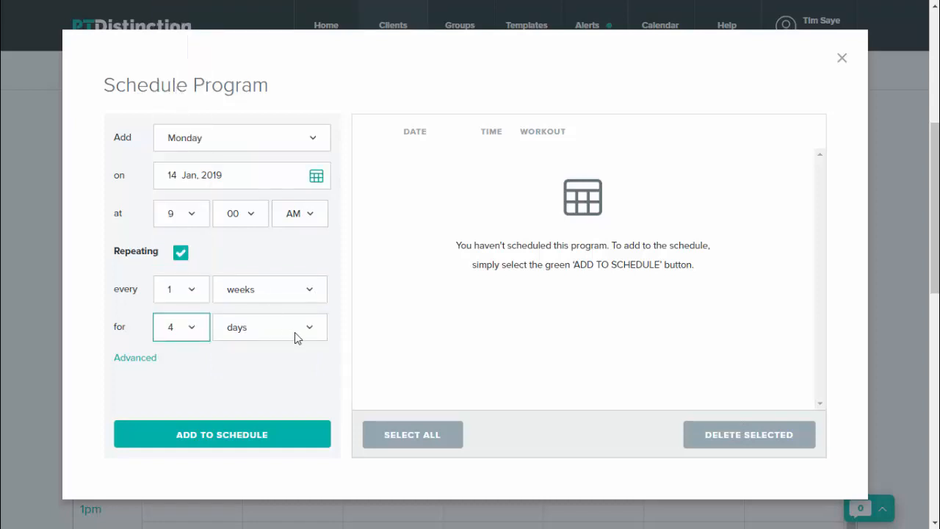
click(269, 326)
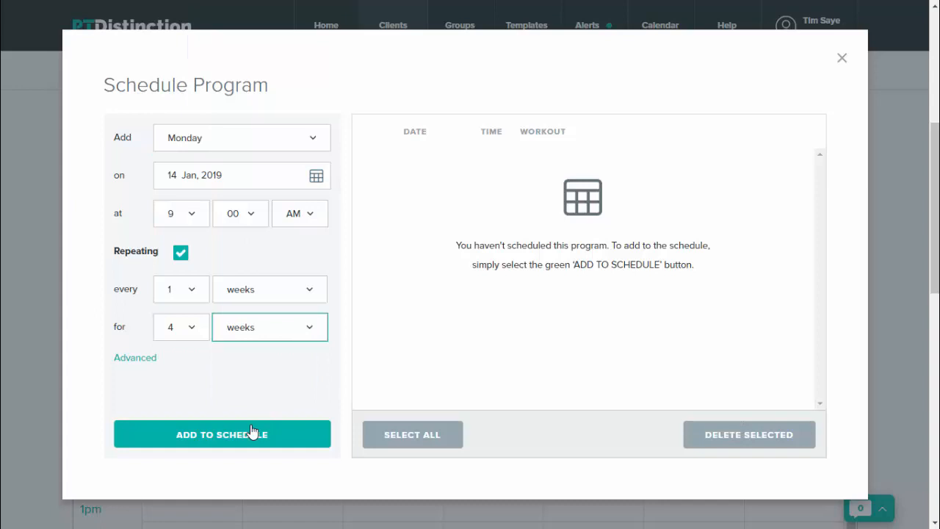
click(222, 434)
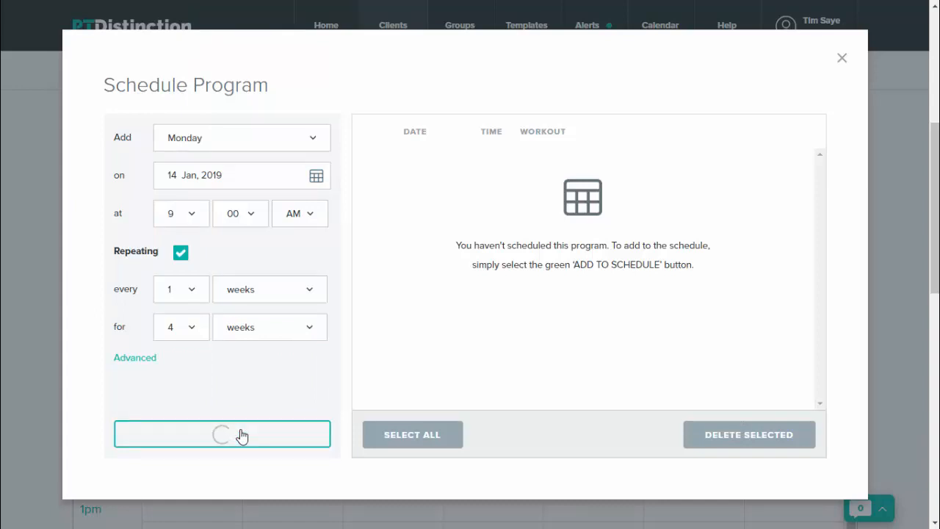
click(222, 433)
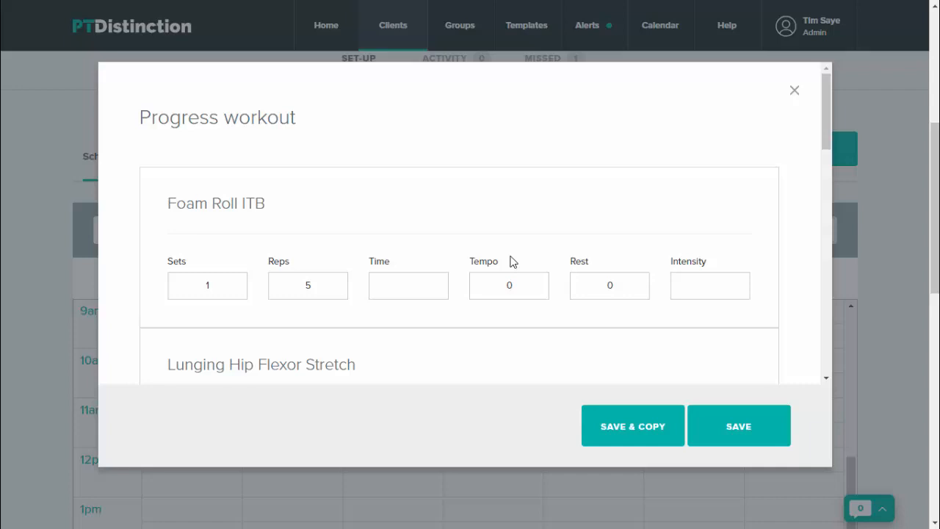
mouse_move(410, 255)
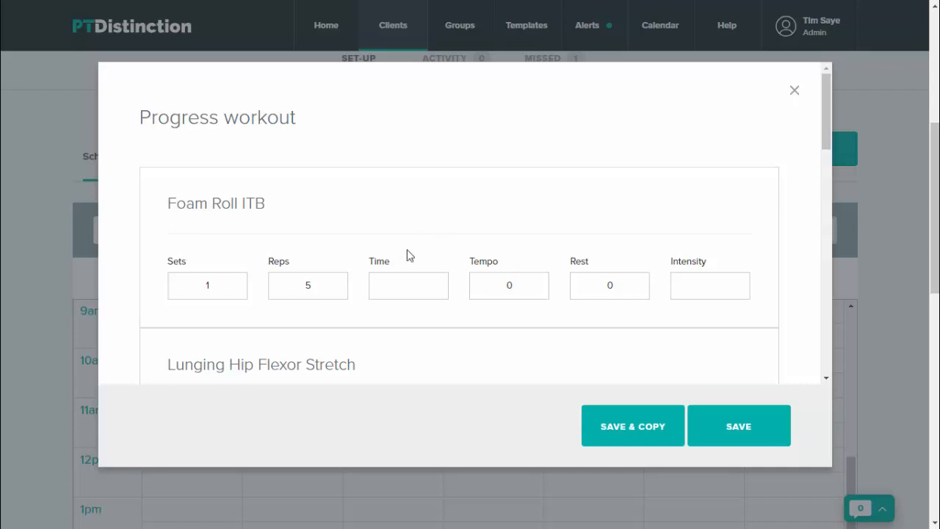
mouse_move(409, 320)
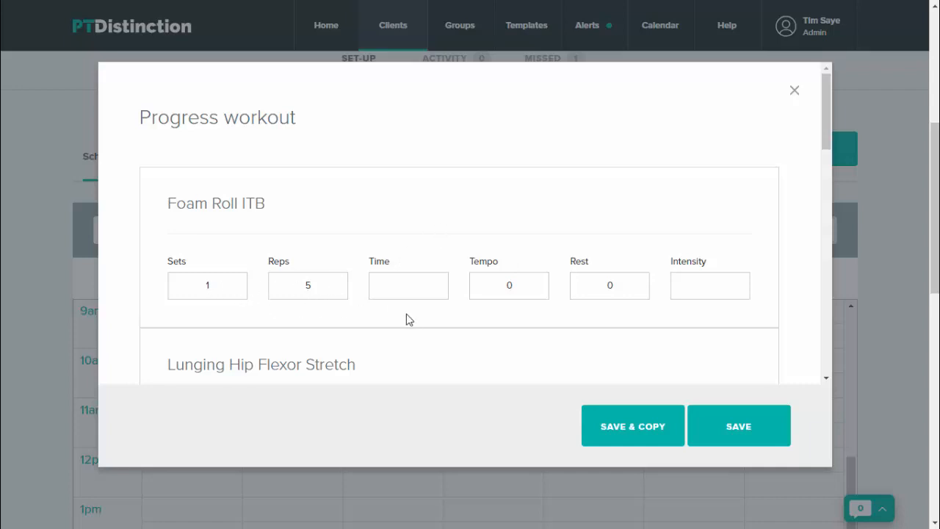
mouse_move(545, 314)
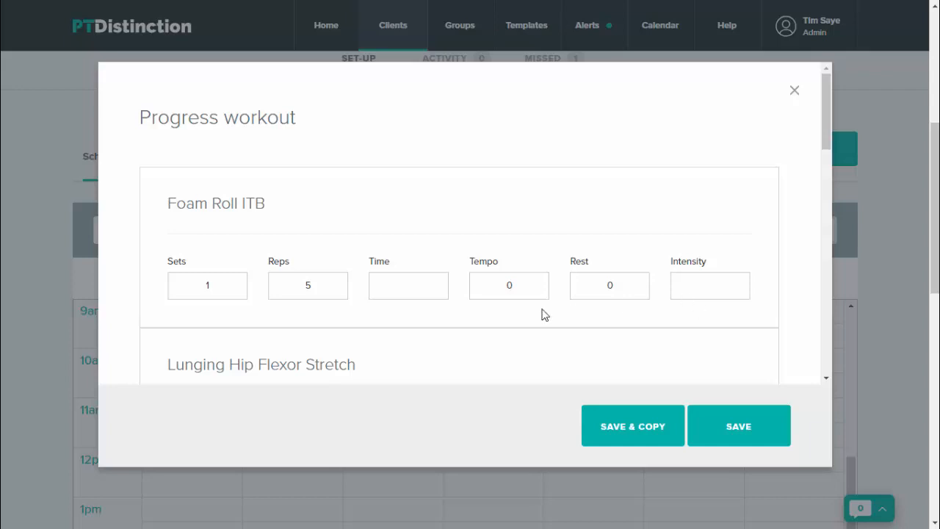
Raise the reps for Foam Roll ITB and Lunging Hip Flexor Stretch from 5 to 8.
scroll(down, 3)
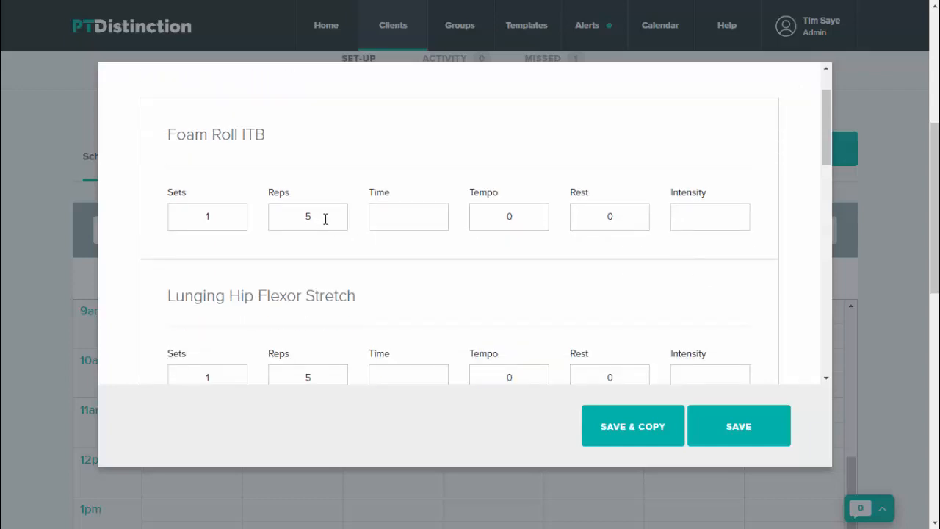
click(308, 215)
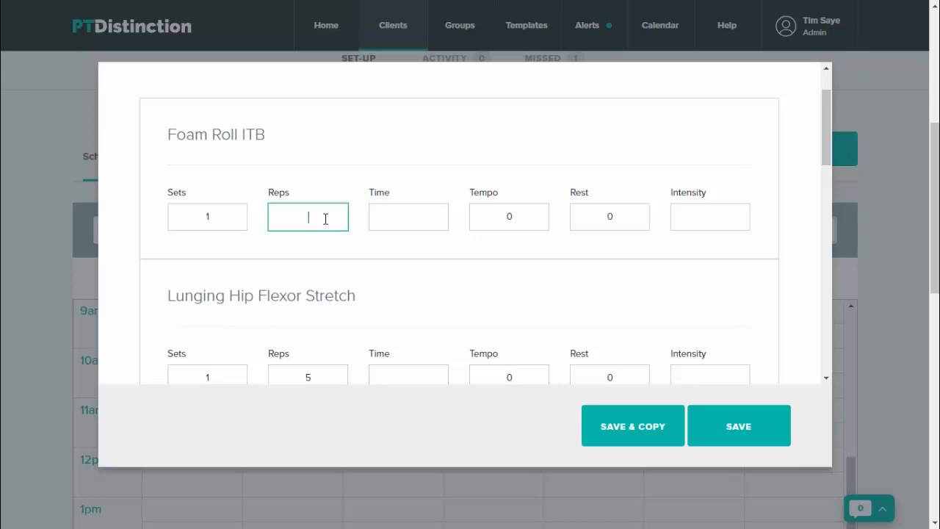
text(8)
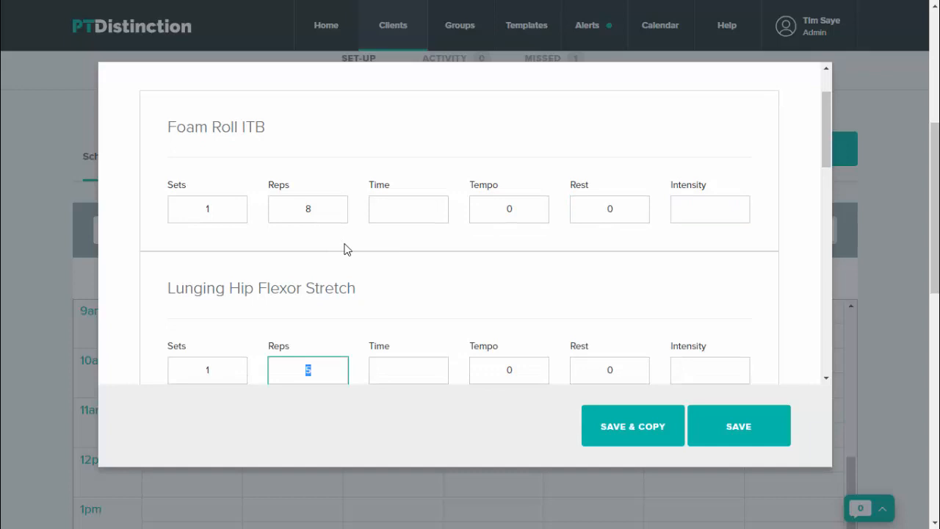
text(5)
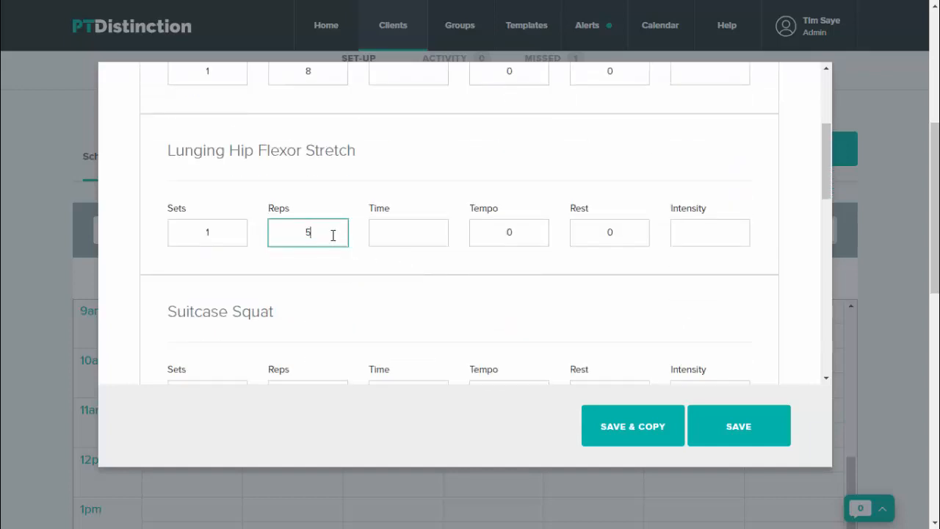
text(8)
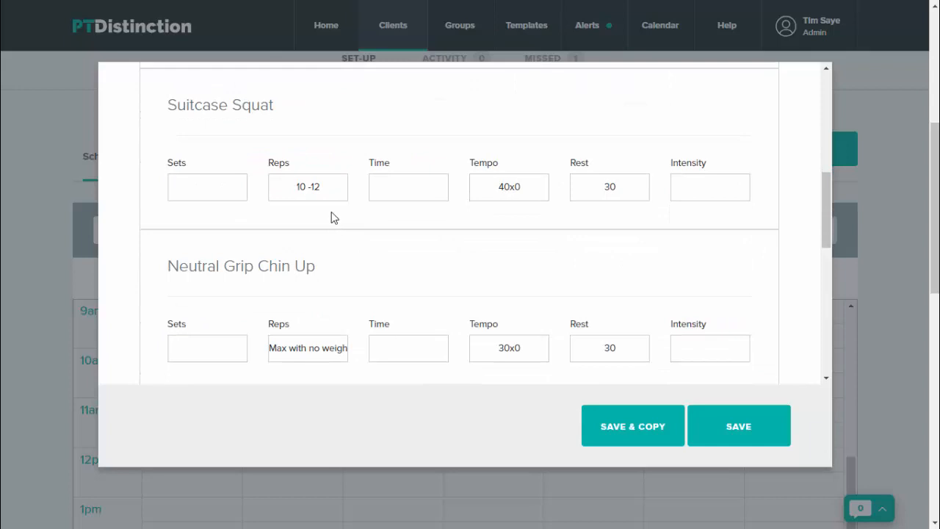
mouse_move(332, 218)
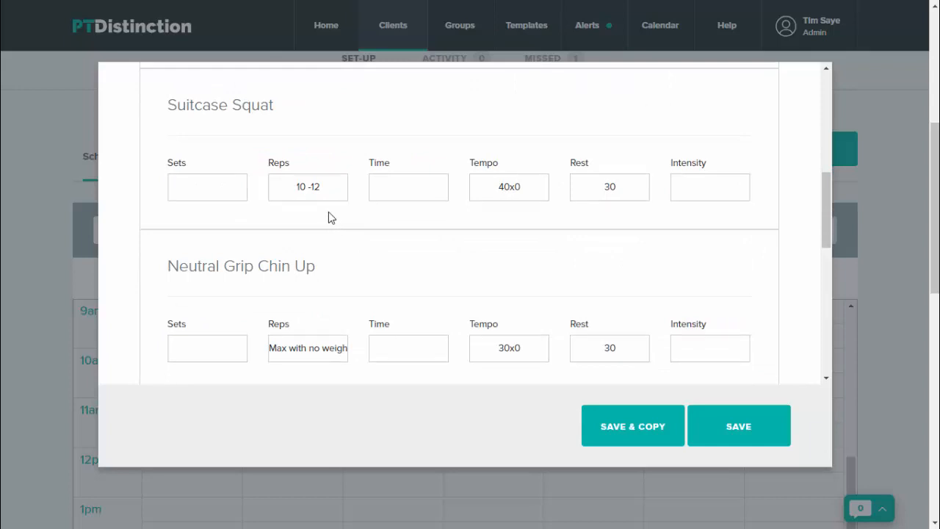
scroll(down, 3)
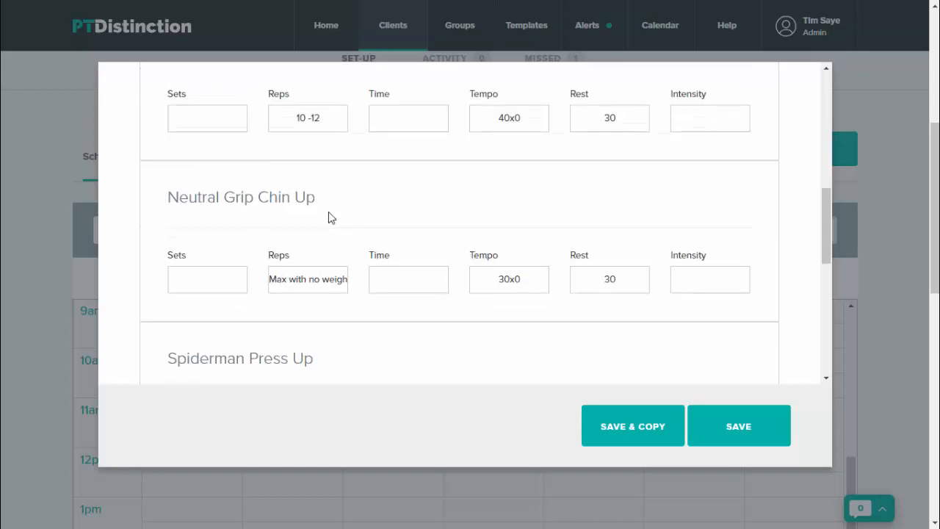
mouse_move(491, 220)
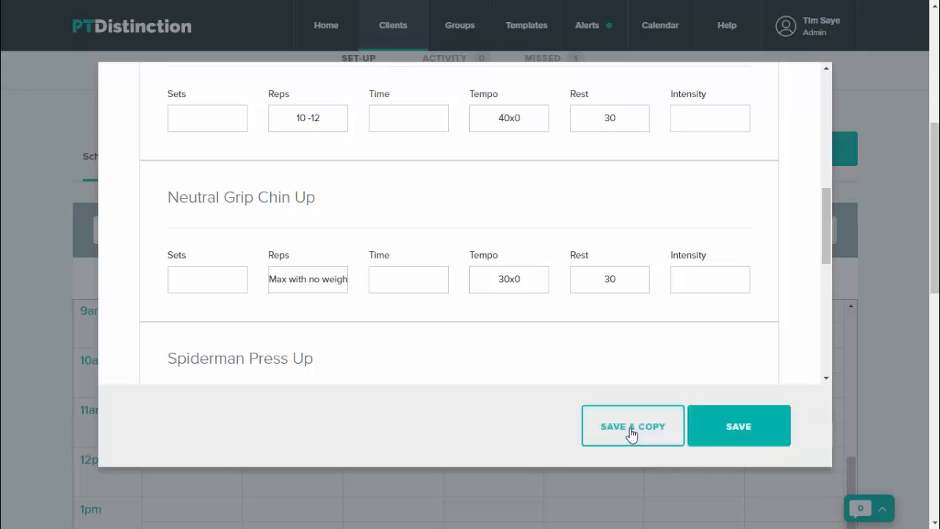
Save the progressions and copy them to the Monday sessions on 21 Jan, 28 Jan and 4 Feb.
click(631, 426)
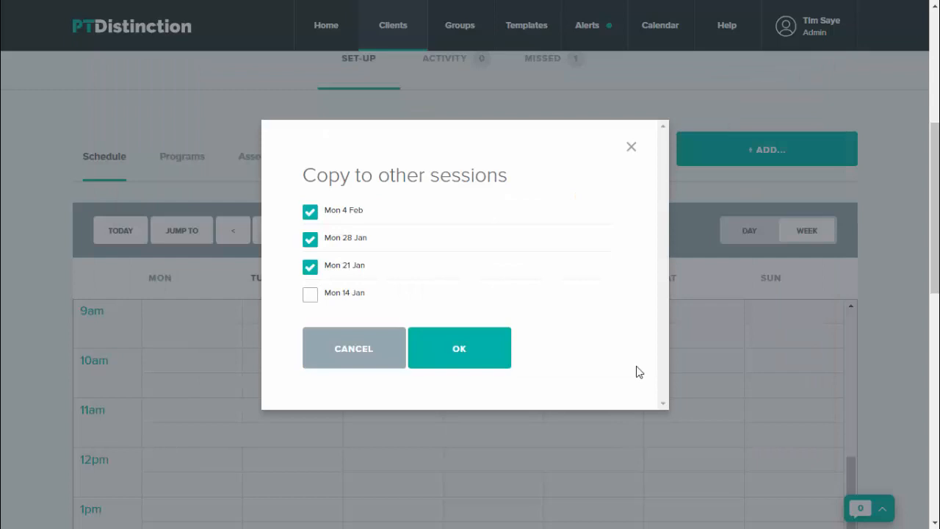
mouse_move(355, 287)
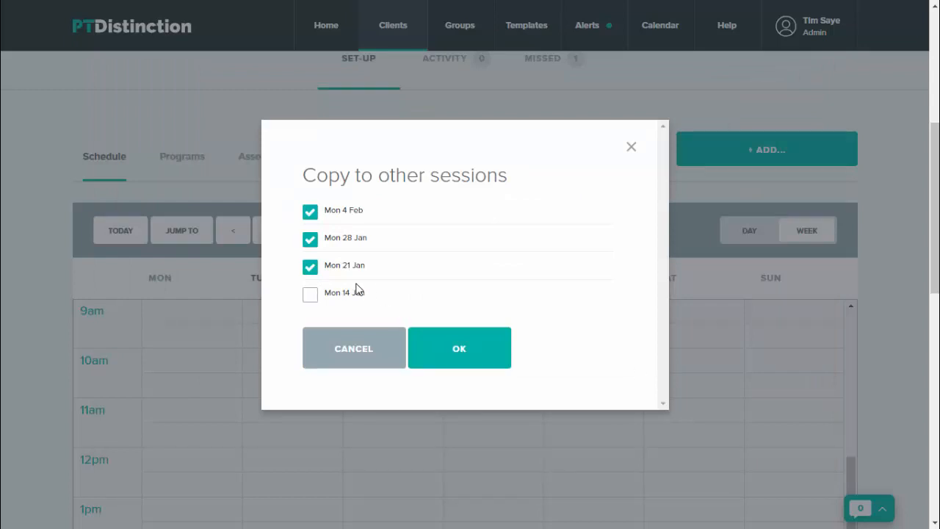
mouse_move(360, 281)
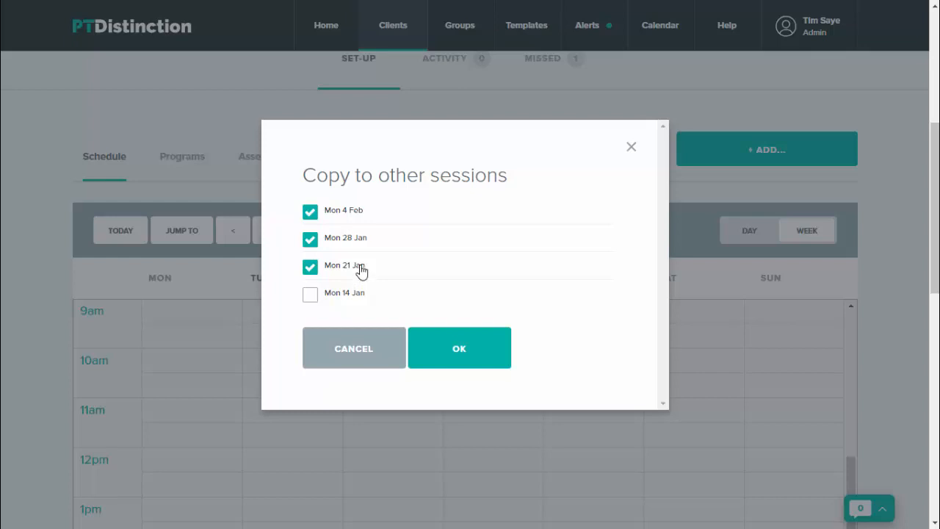
mouse_move(385, 265)
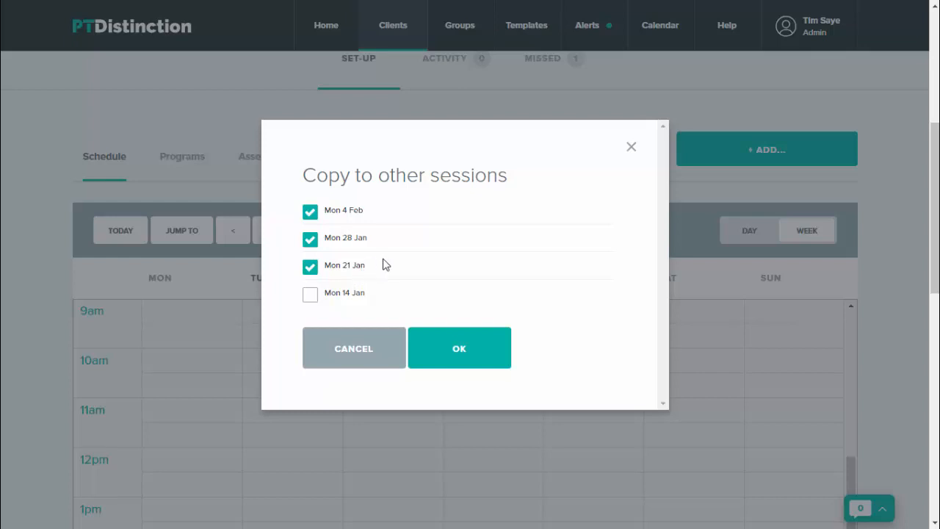
click(308, 265)
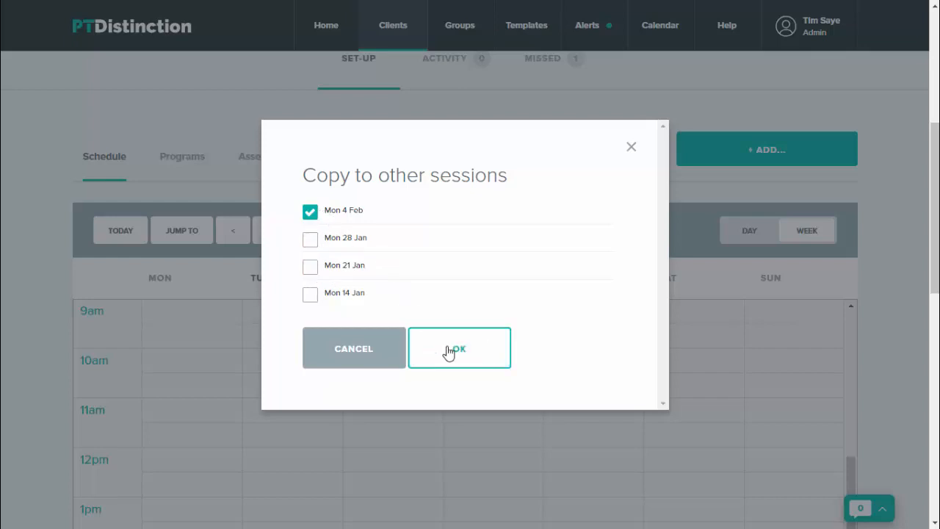
click(458, 348)
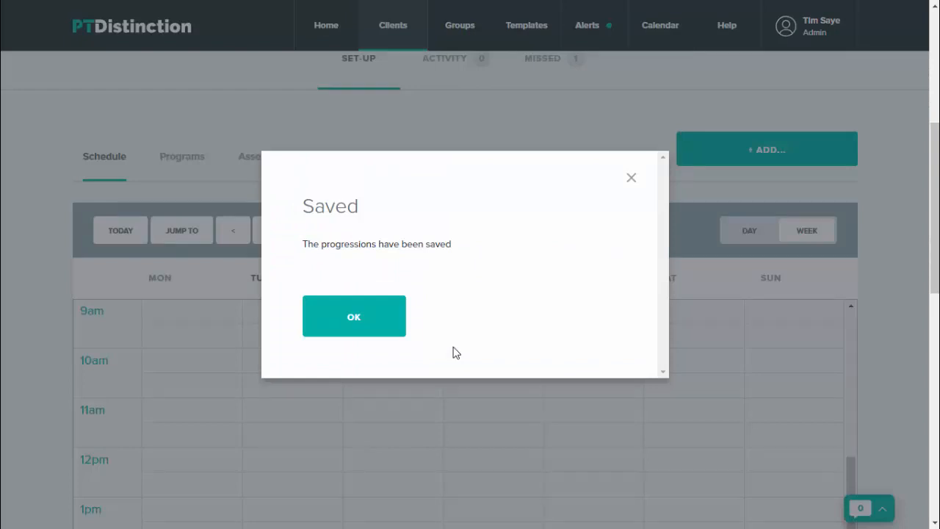
click(352, 316)
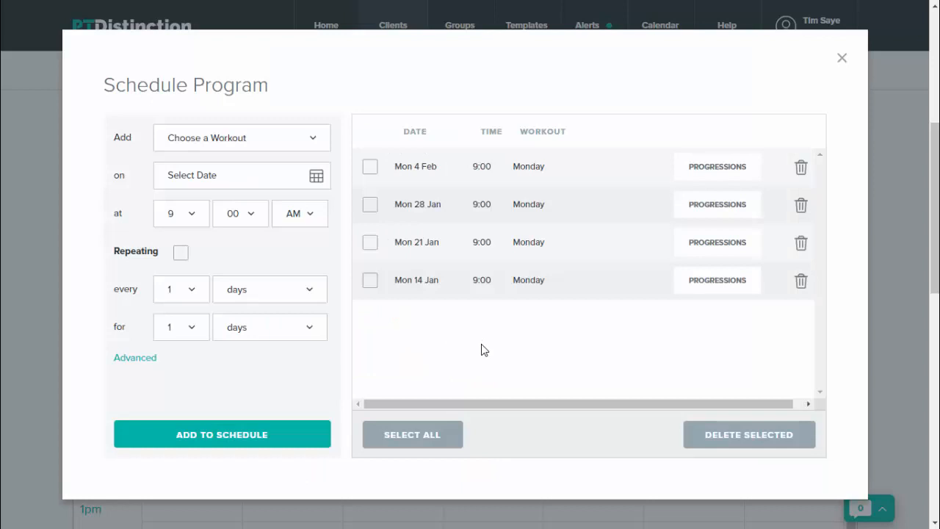
mouse_move(314, 144)
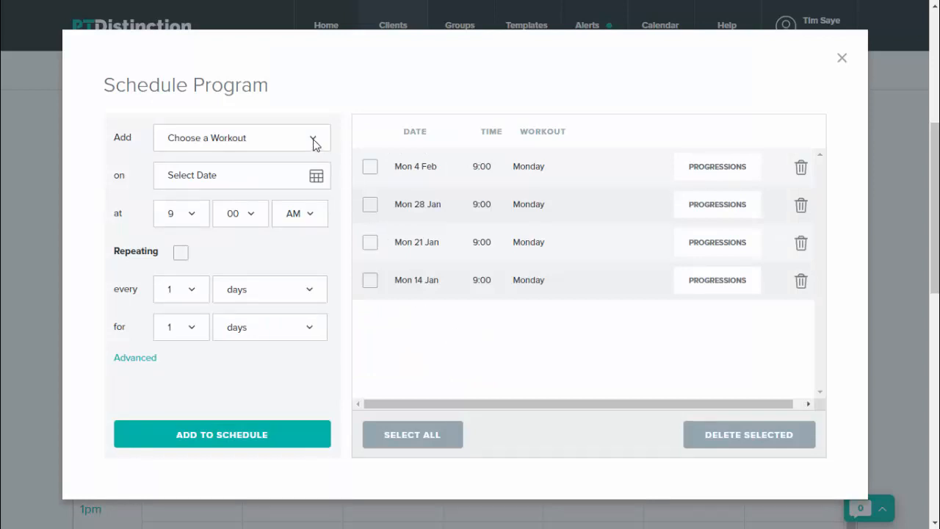
Choose the Wednesday workout starting 16 Jan 2019 and make it repeat every 1 week.
click(243, 138)
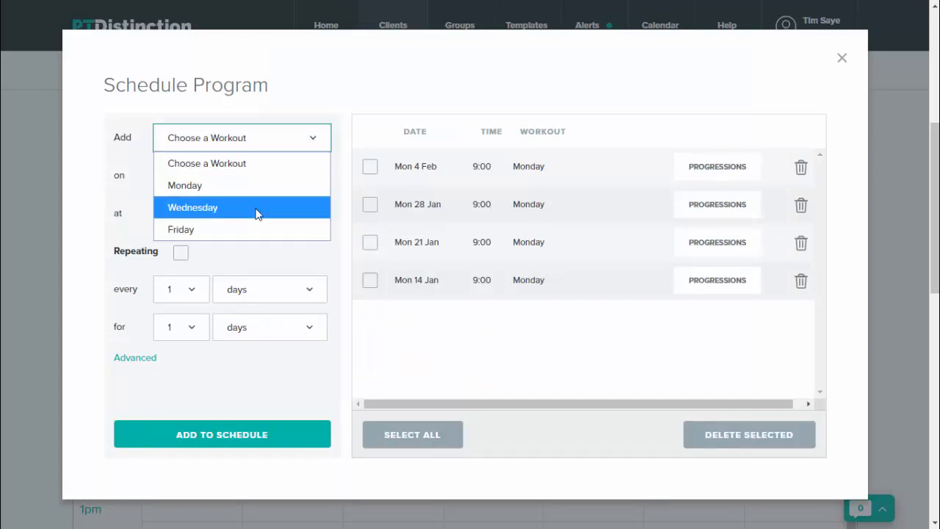
click(193, 207)
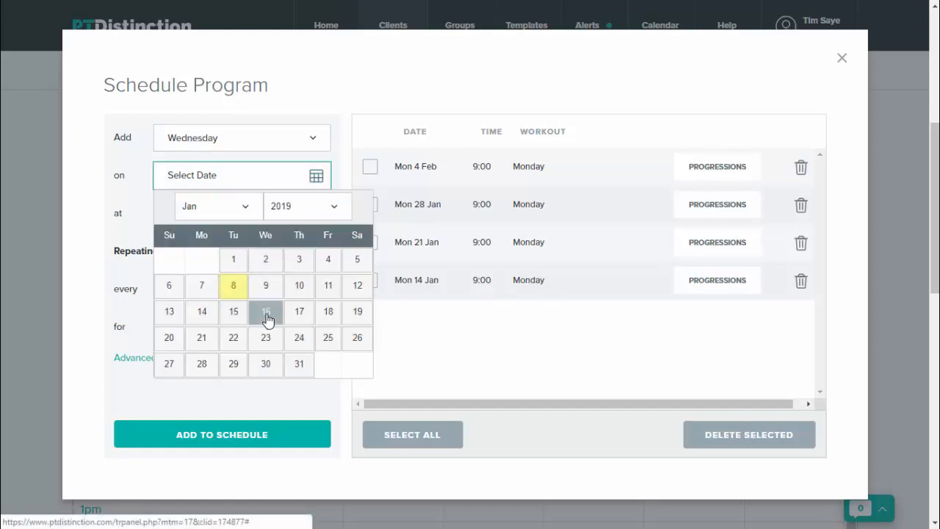
click(264, 311)
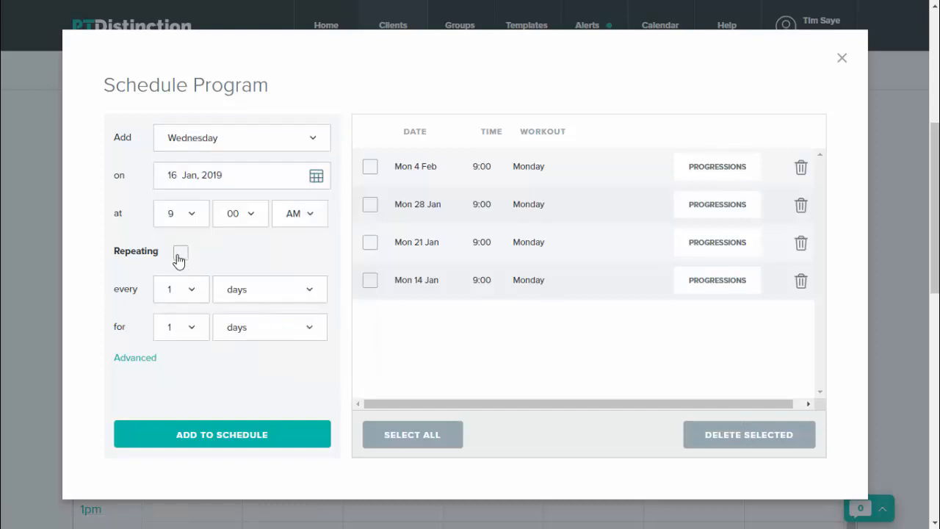
click(181, 252)
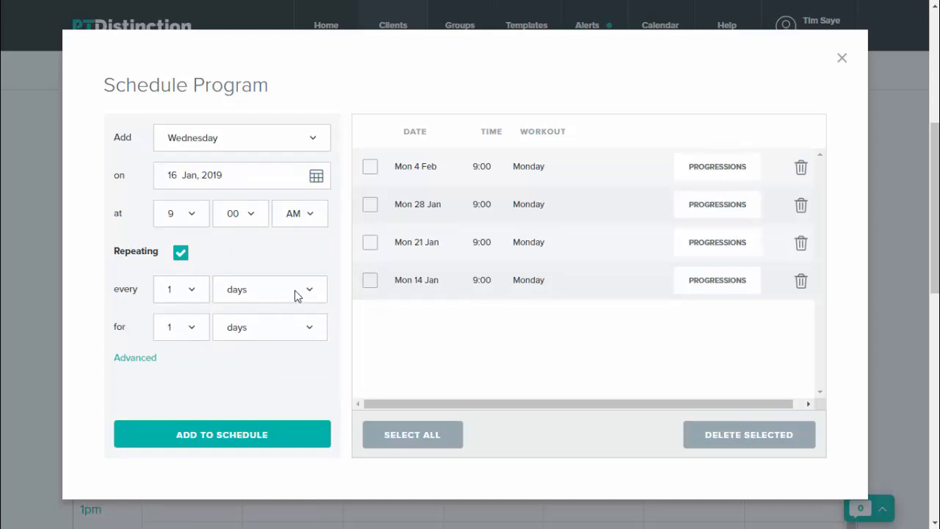
click(271, 288)
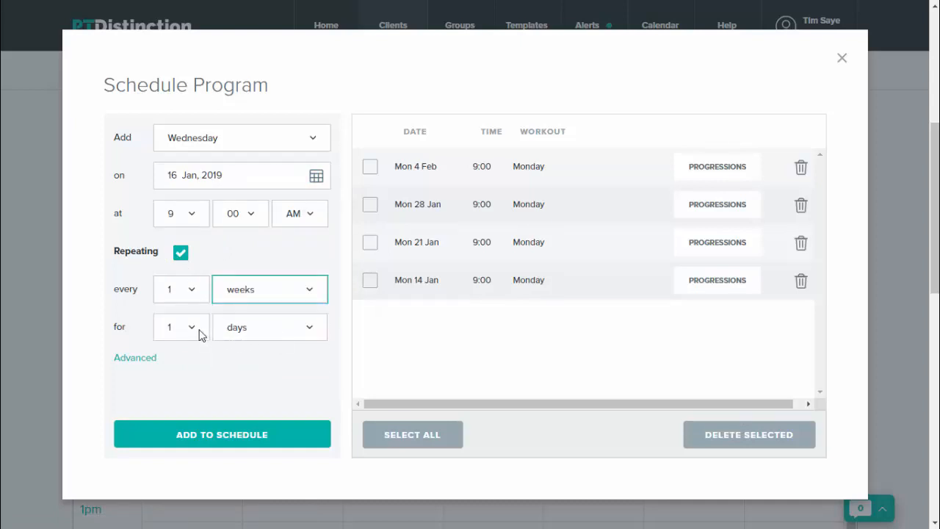
Set the repeat to last 4 weeks and add the Wednesday sessions to the schedule.
click(179, 326)
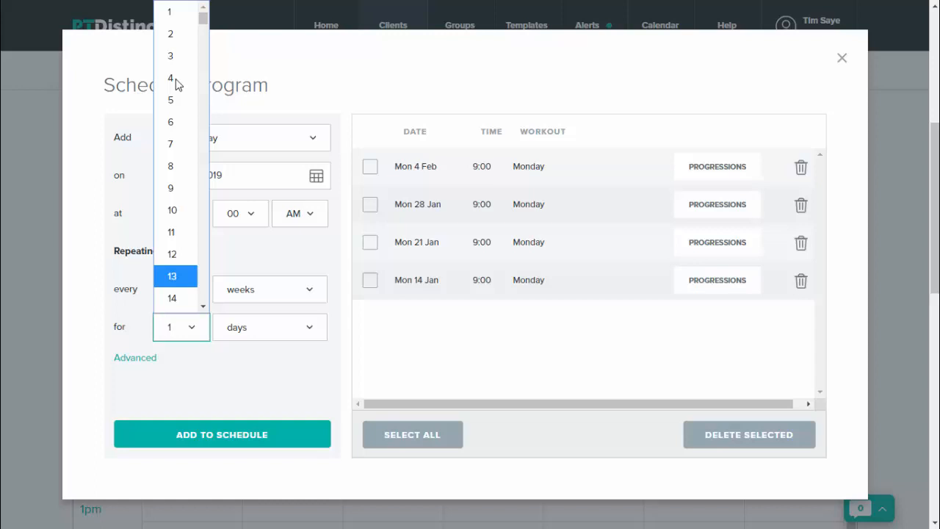
click(268, 326)
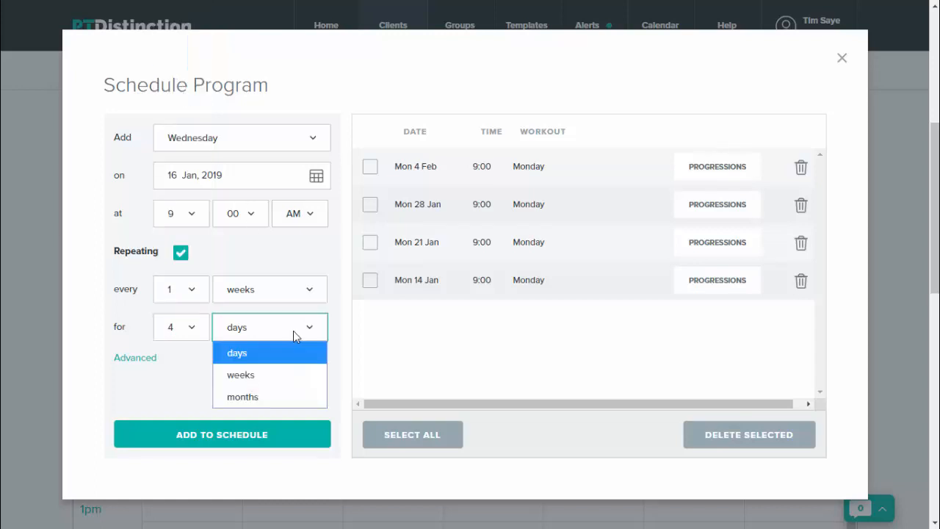
click(241, 374)
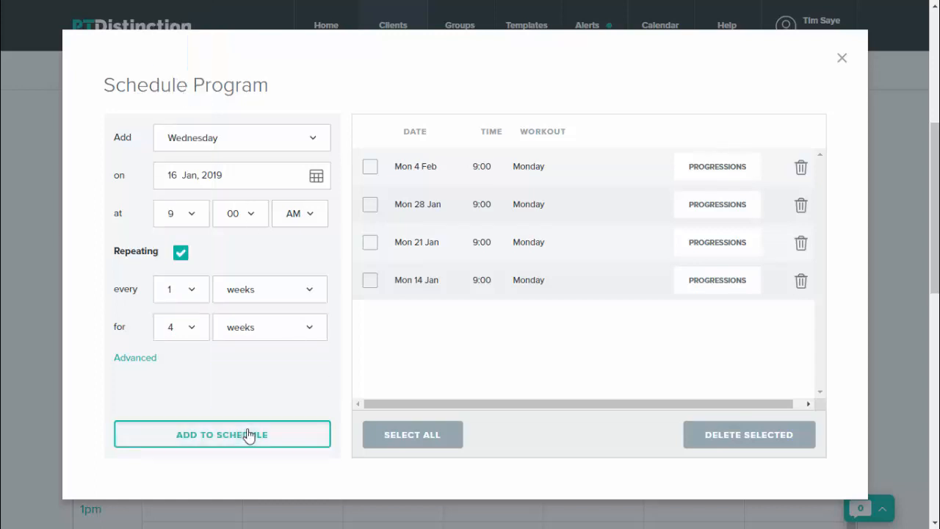
click(221, 435)
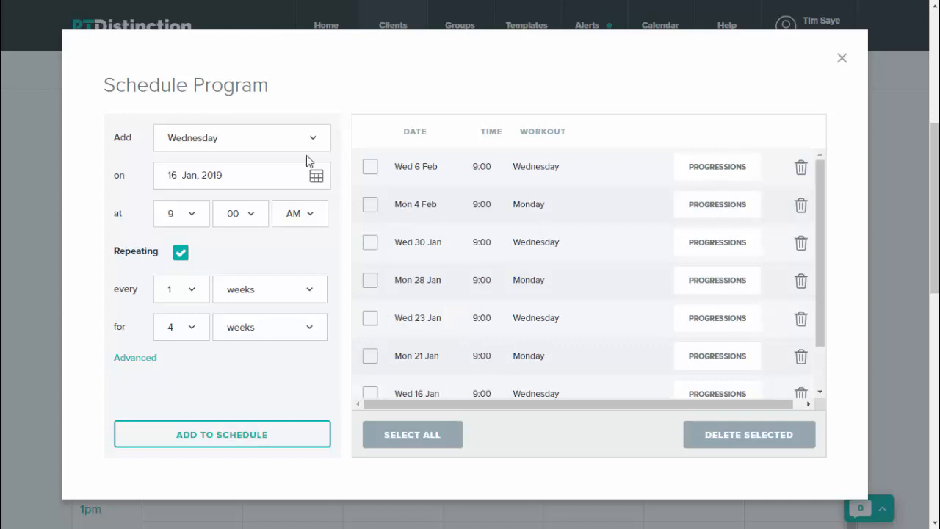
Schedule the Friday workout weekly for 4 weeks starting 18 Jan 2019 at 9:00.
click(241, 138)
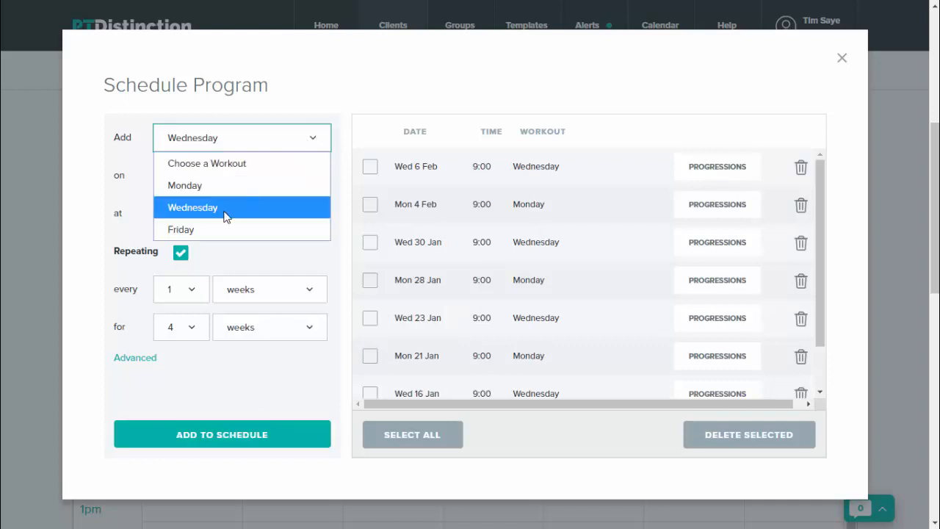
click(179, 229)
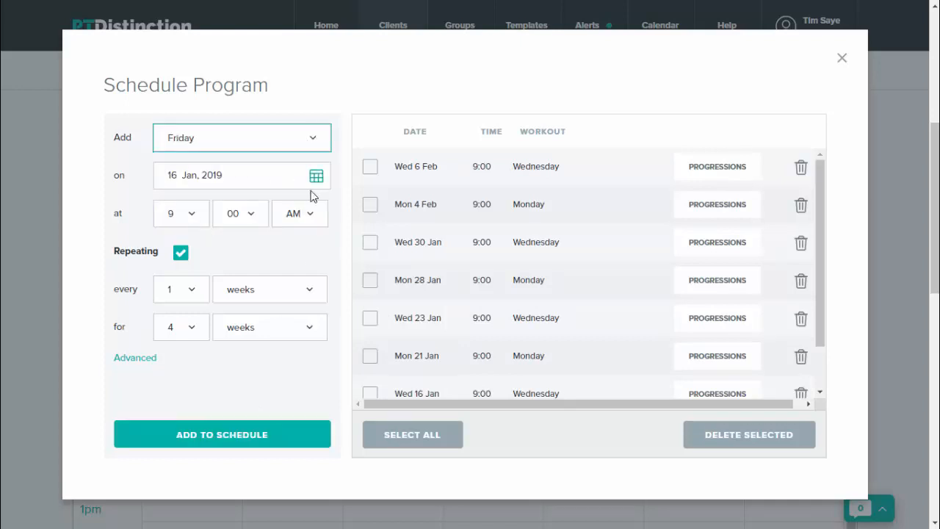
click(242, 174)
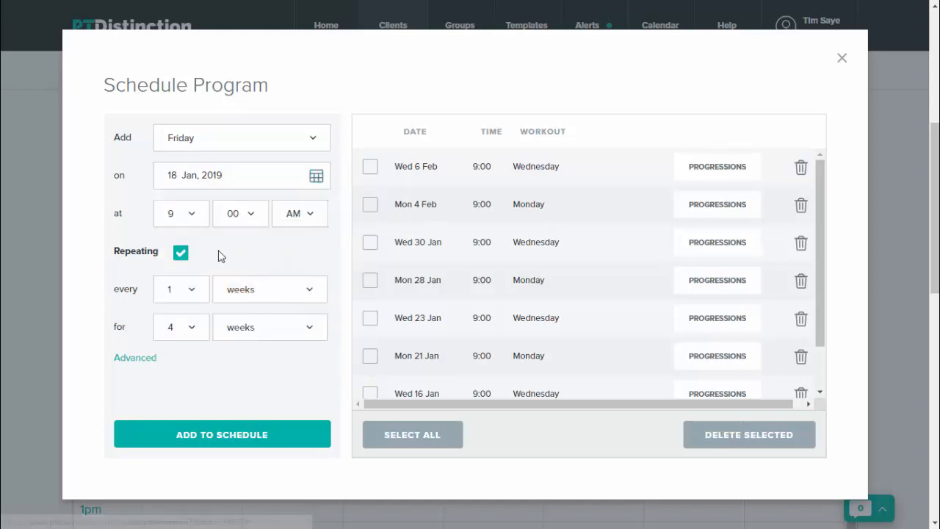
mouse_move(242, 441)
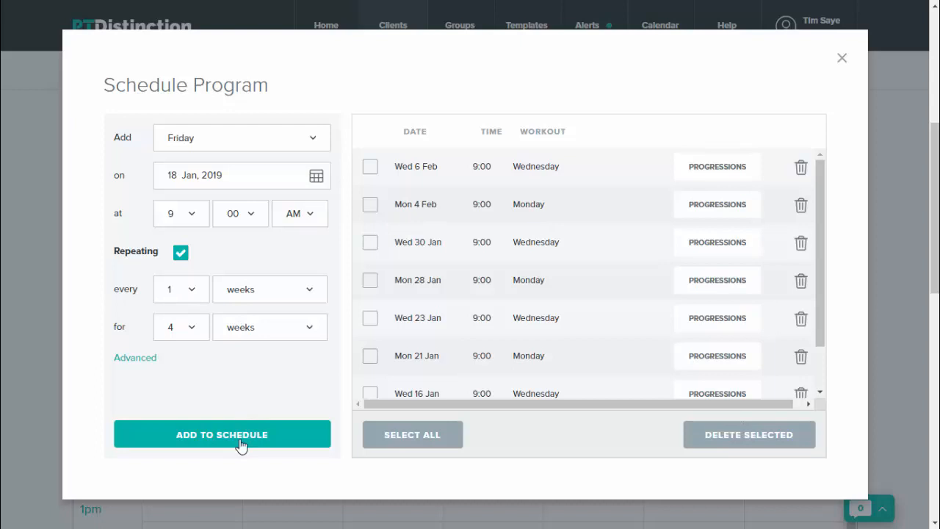
click(222, 434)
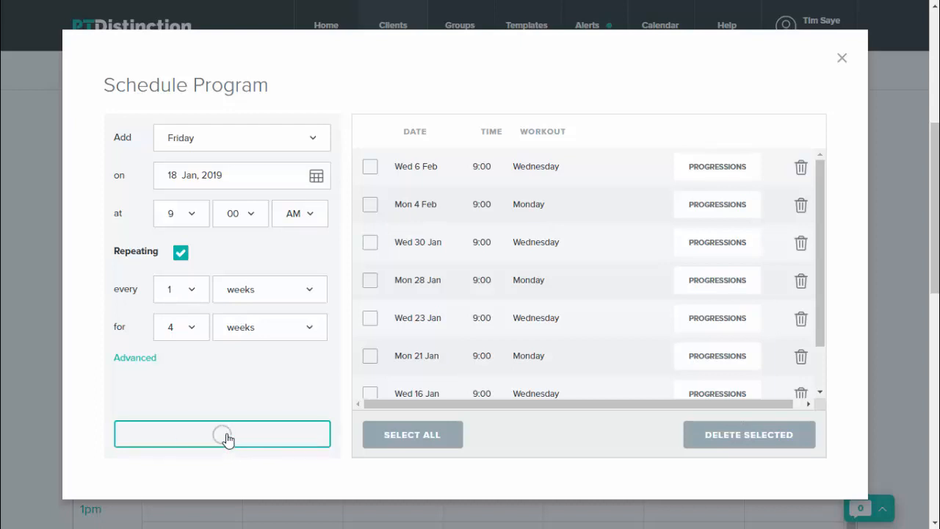
click(220, 434)
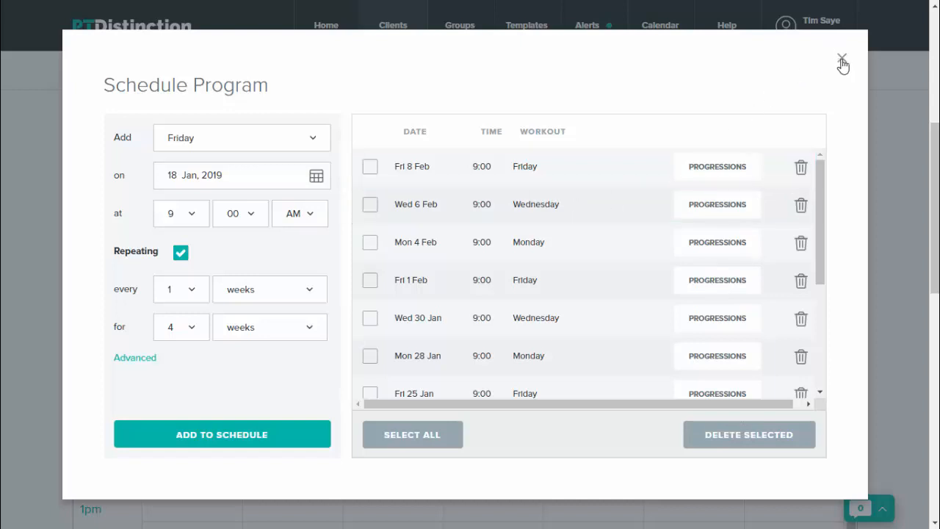
Close the scheduler and show the 14–20 Jan week with Monday, Wednesday and Friday 9am workouts.
click(841, 59)
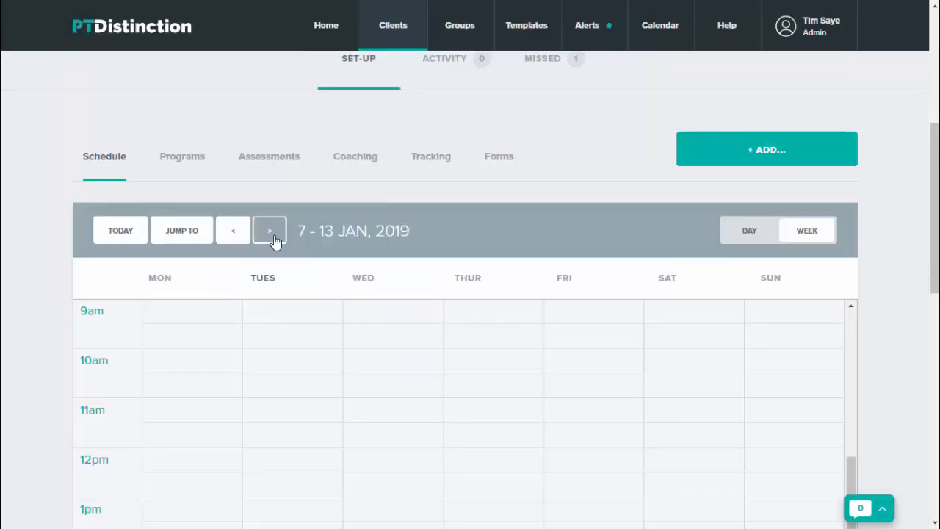
click(271, 229)
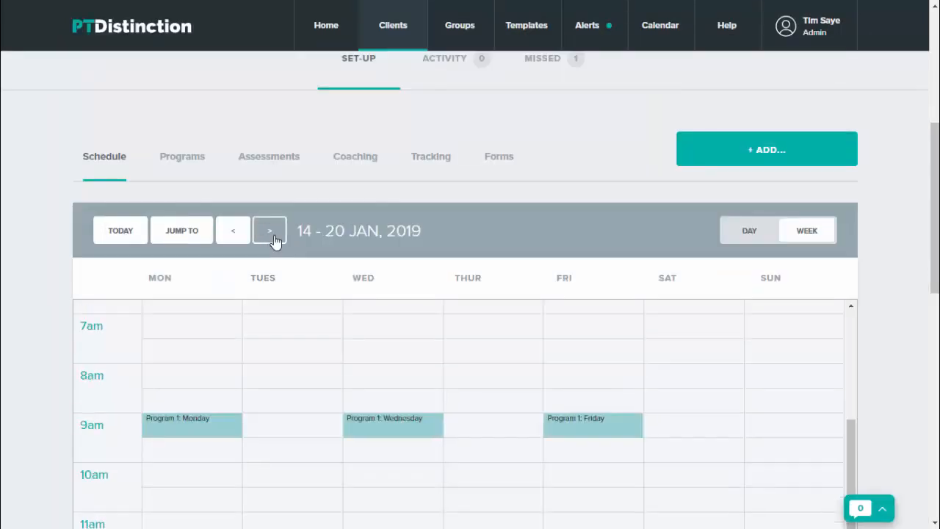
scroll(down, 3)
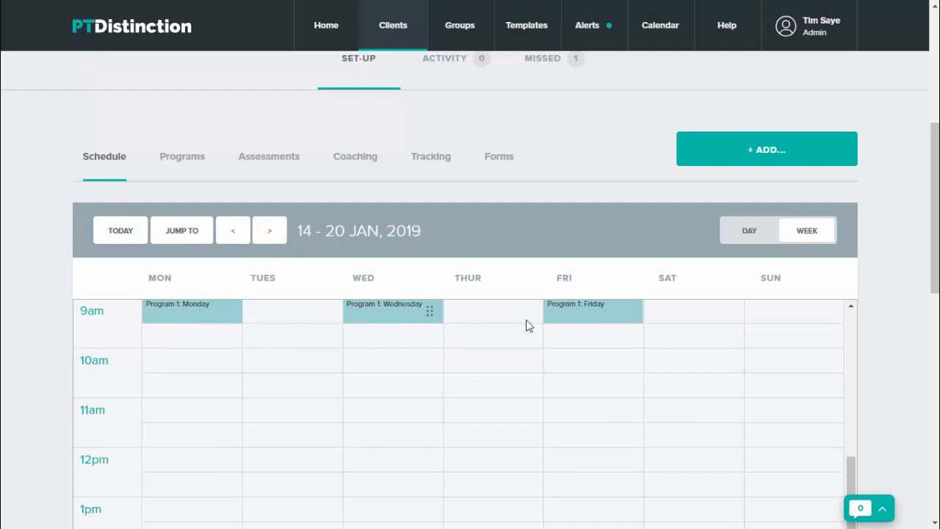